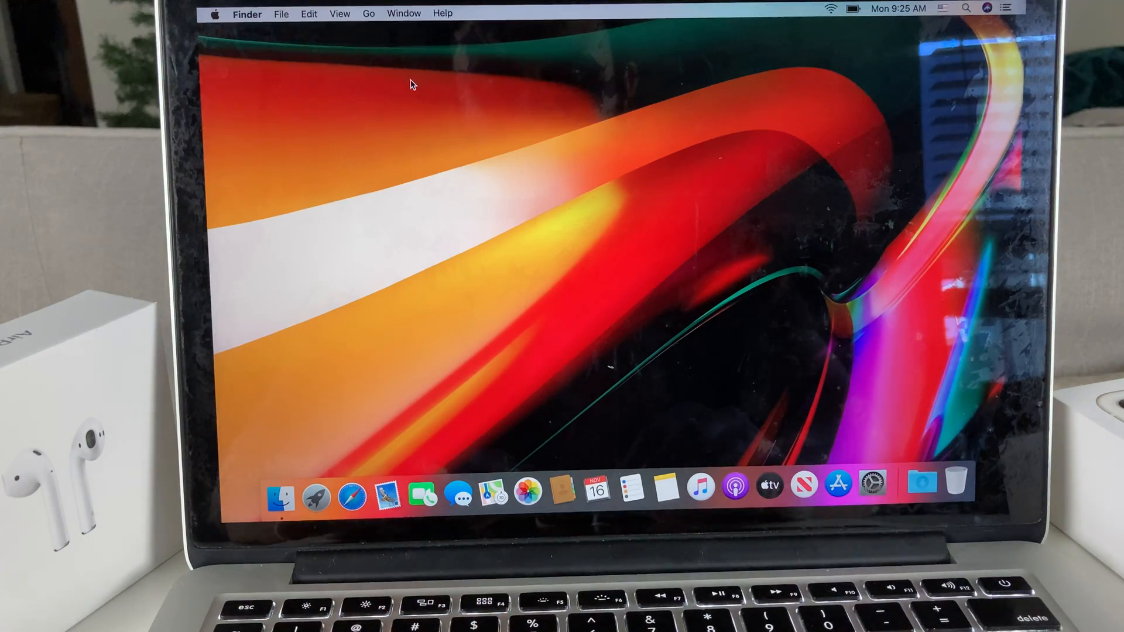
# Launch System Preferences from the desktop via Spotlight search
pyautogui.click(213, 13)
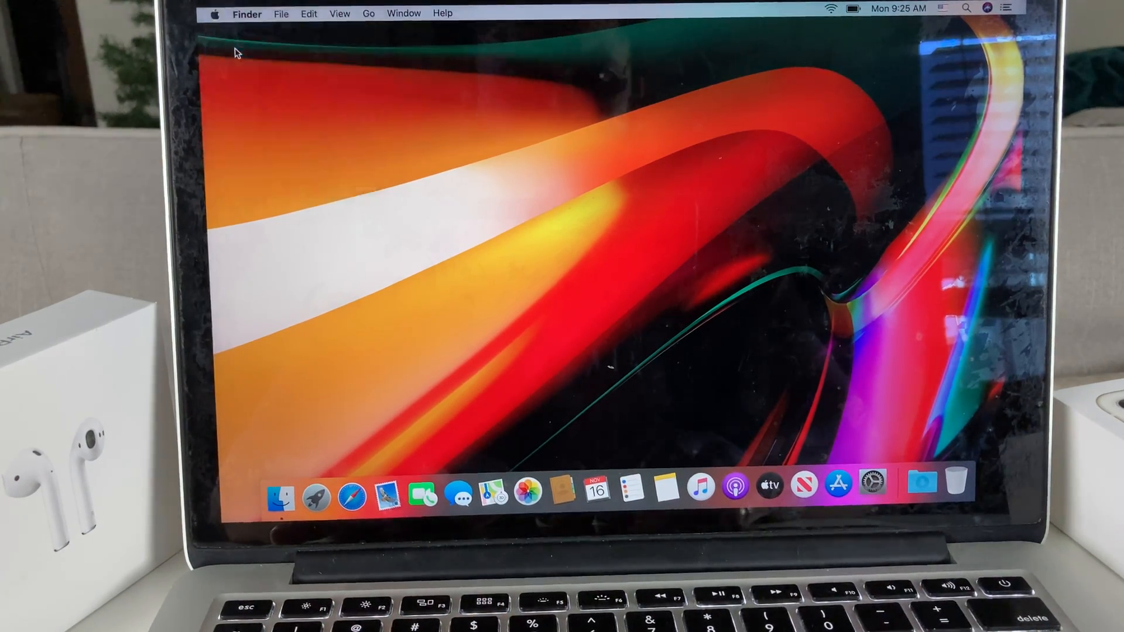
pyautogui.click(873, 484)
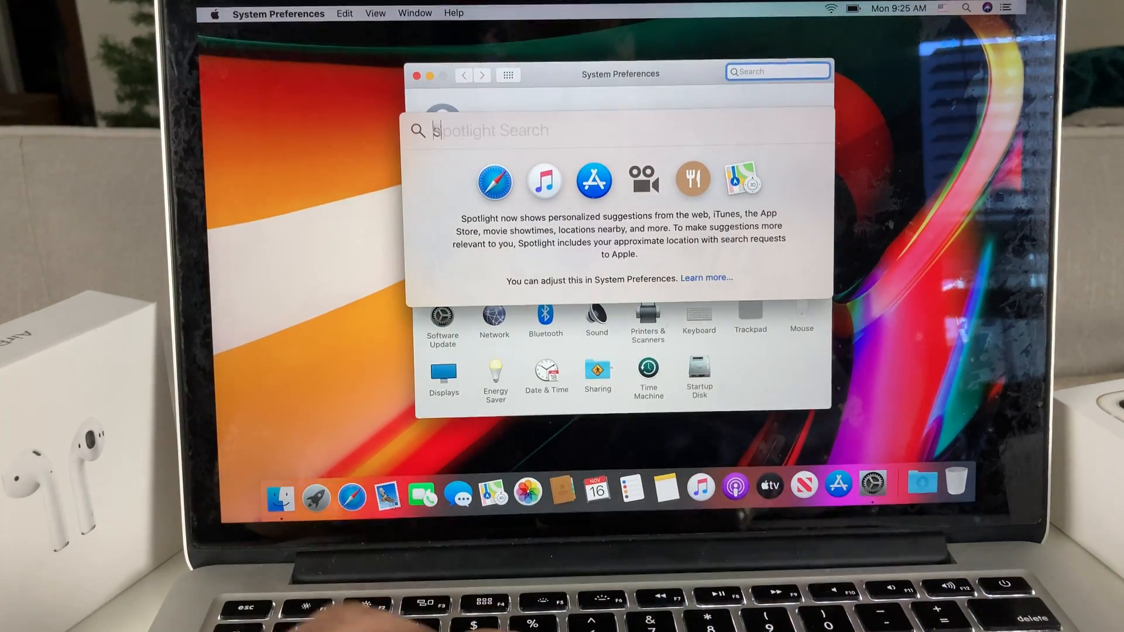
pyautogui.write('ystem Preferences')
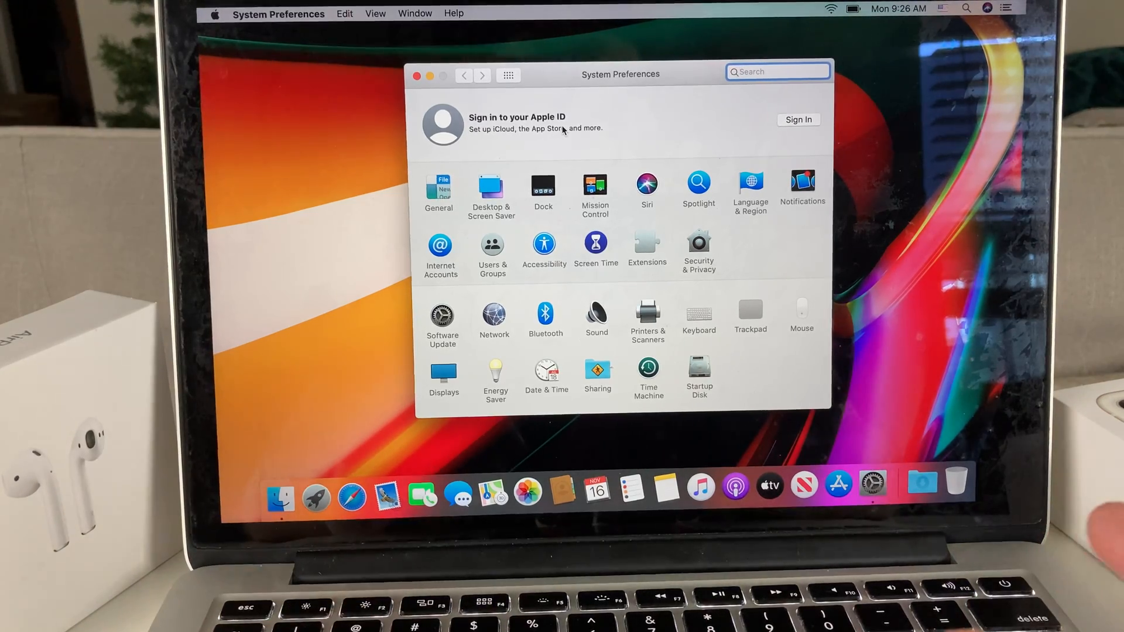
pyautogui.click(778, 72)
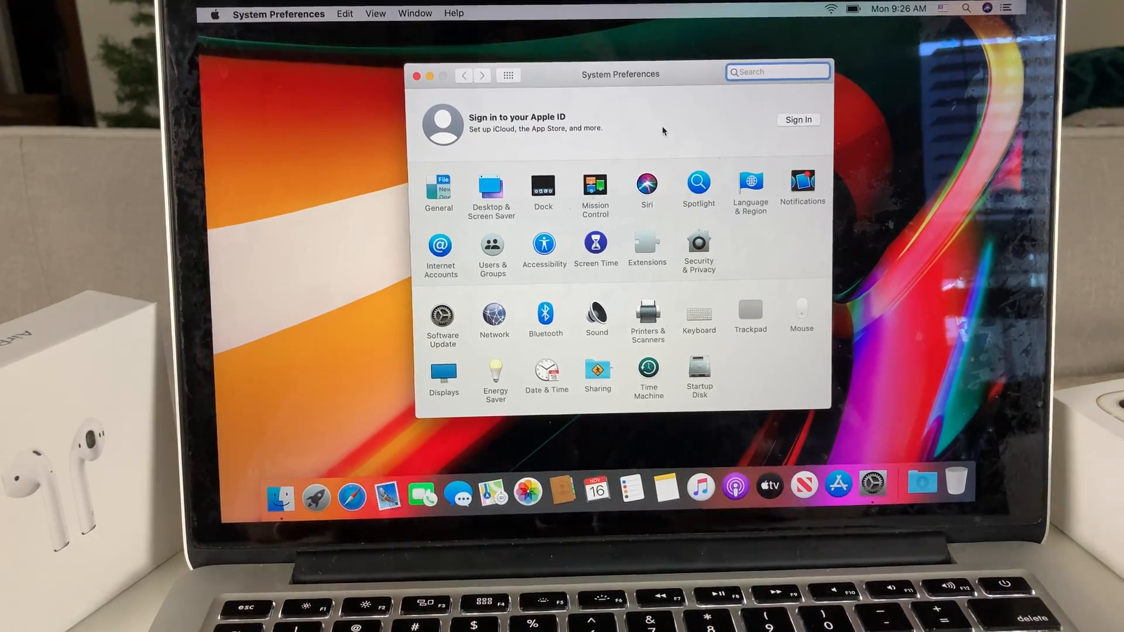
pyautogui.moveTo(760, 128)
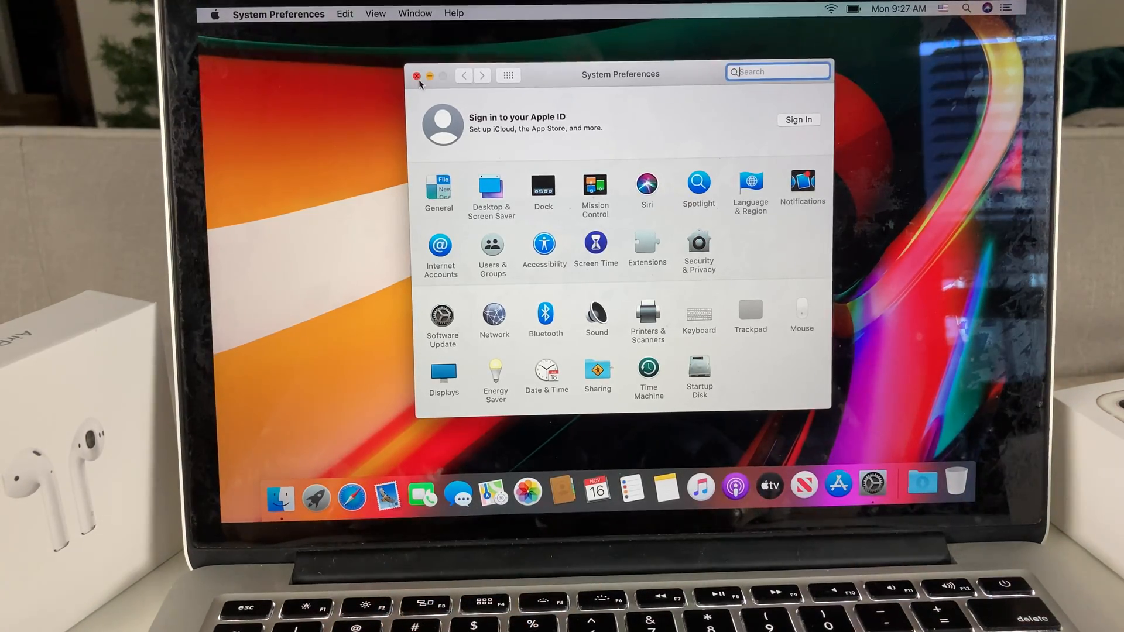
# Close System Preferences and shut down the Mac from the Apple menu, confirming Shut Down
pyautogui.click(417, 75)
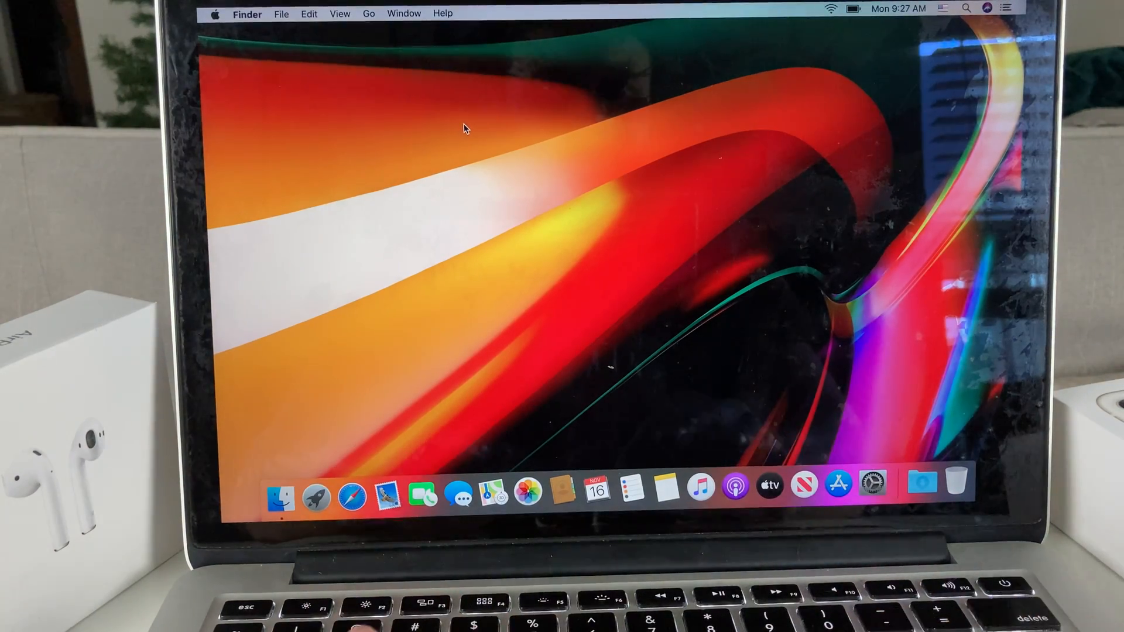
pyautogui.click(213, 13)
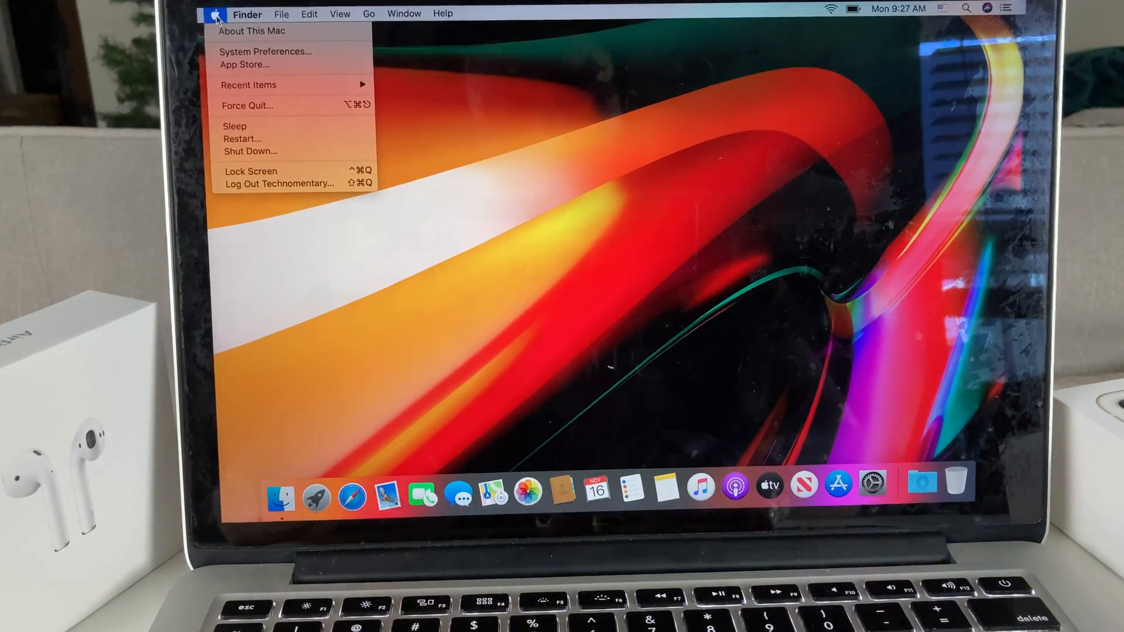
pyautogui.moveTo(250, 151)
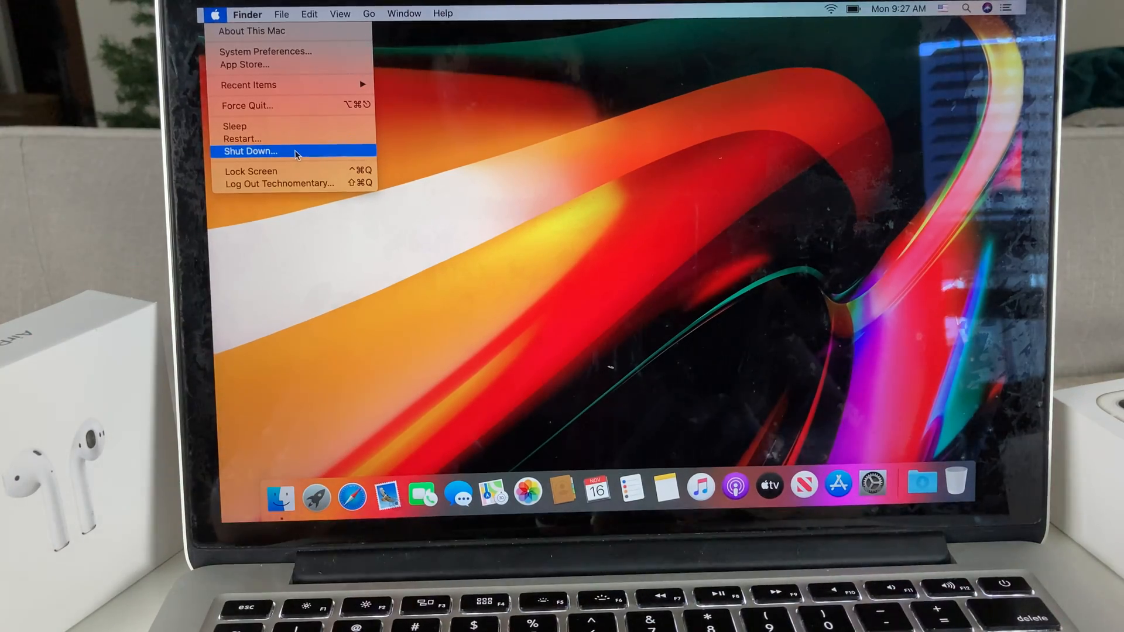
pyautogui.click(251, 151)
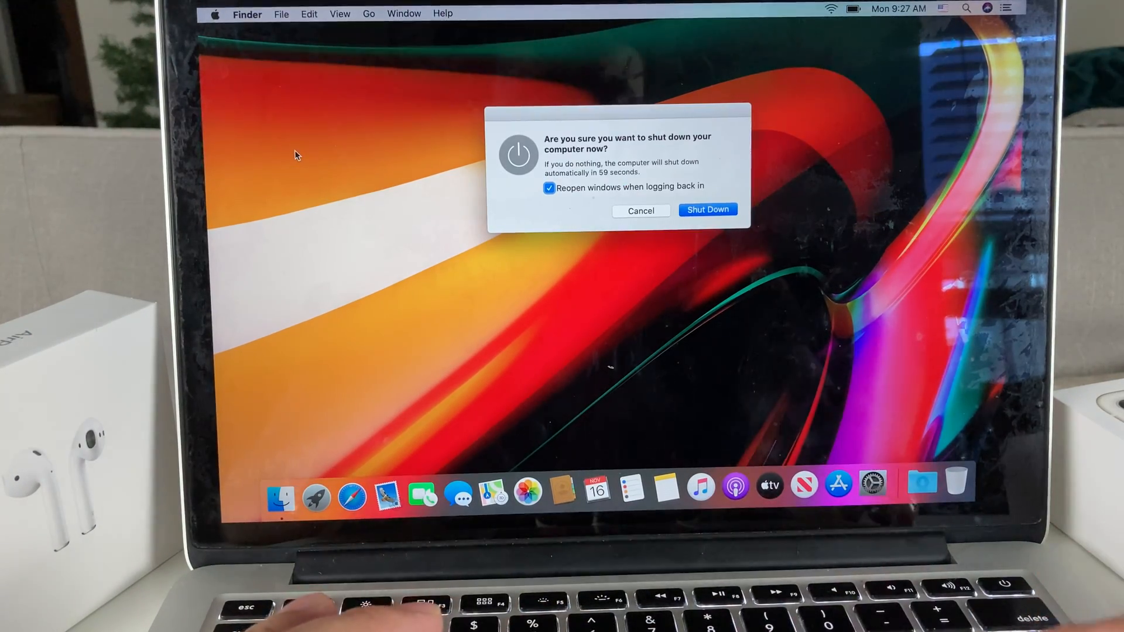
pyautogui.click(708, 209)
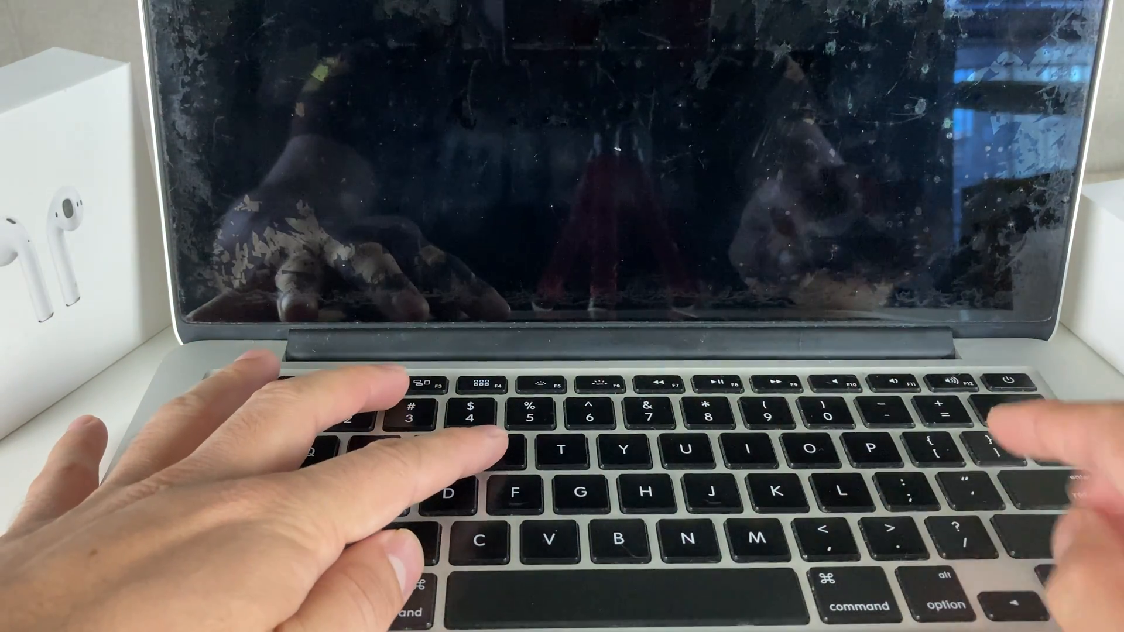
pyautogui.click(998, 380)
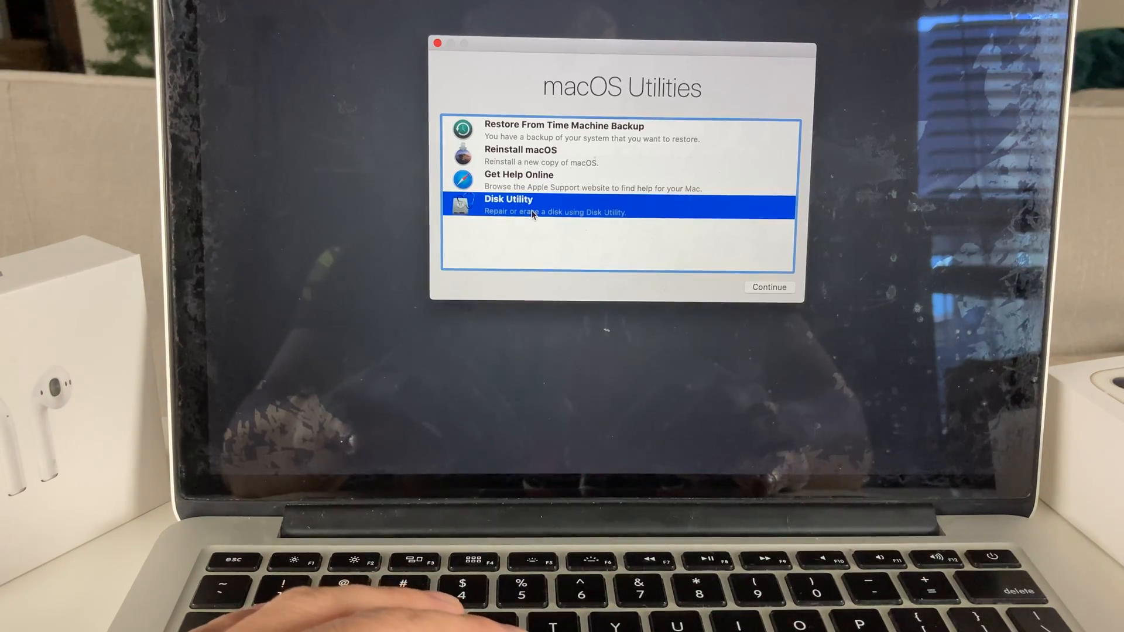
# Launch Disk Utility from the macOS Utilities window
pyautogui.click(770, 286)
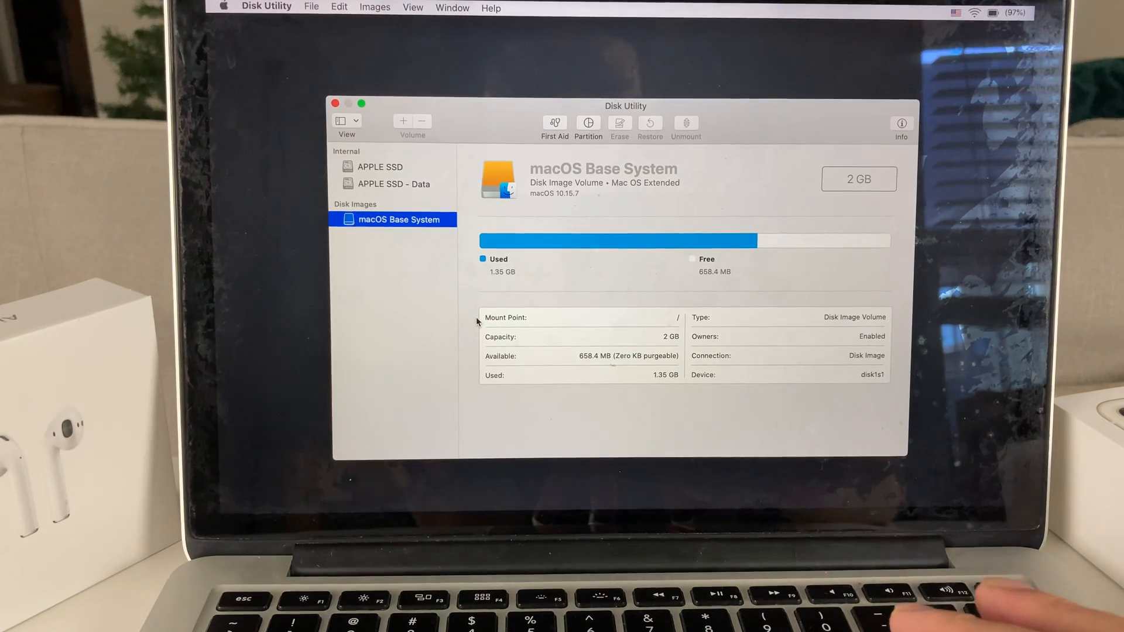
# Inspect the APPLE SSD, APPLE SSD - Data and macOS Base System volumes in the sidebar
pyautogui.click(380, 166)
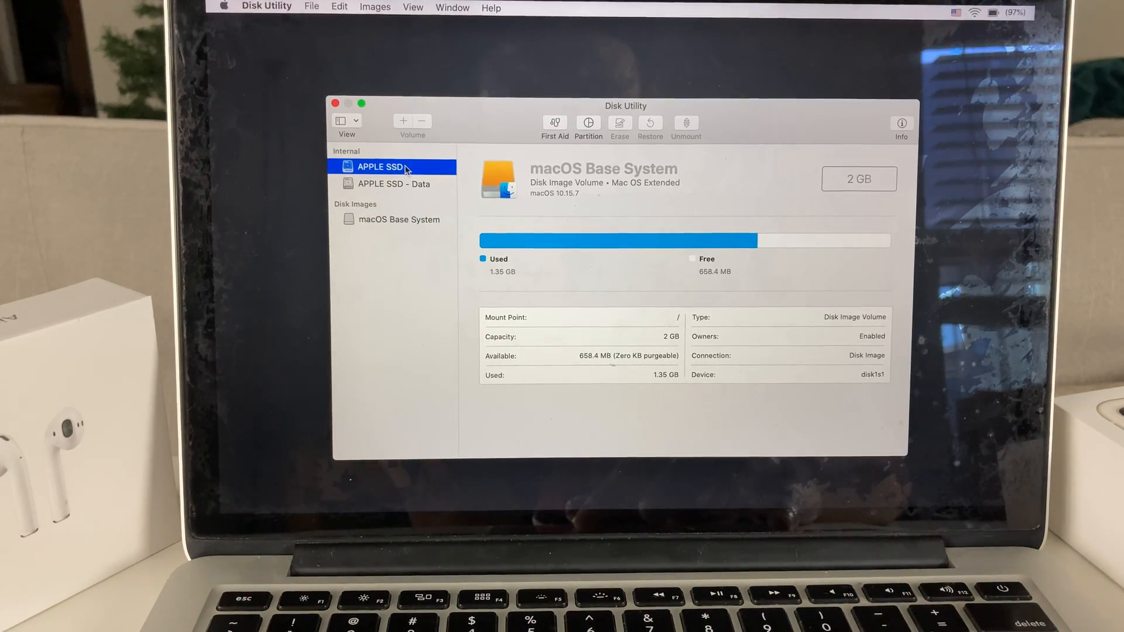
pyautogui.click(393, 184)
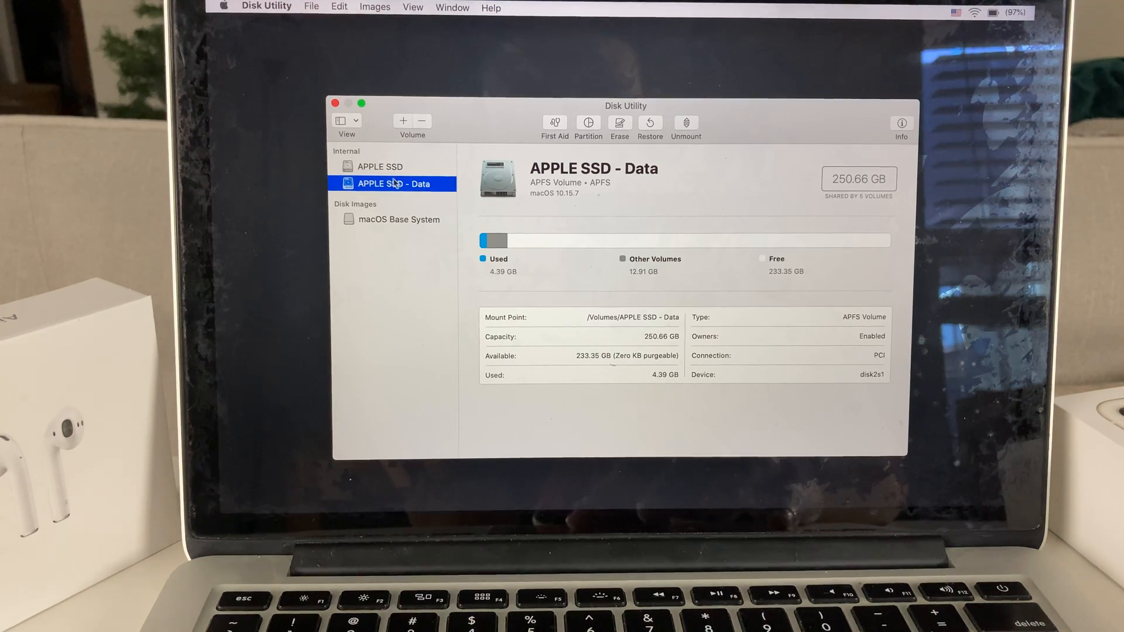
pyautogui.click(379, 165)
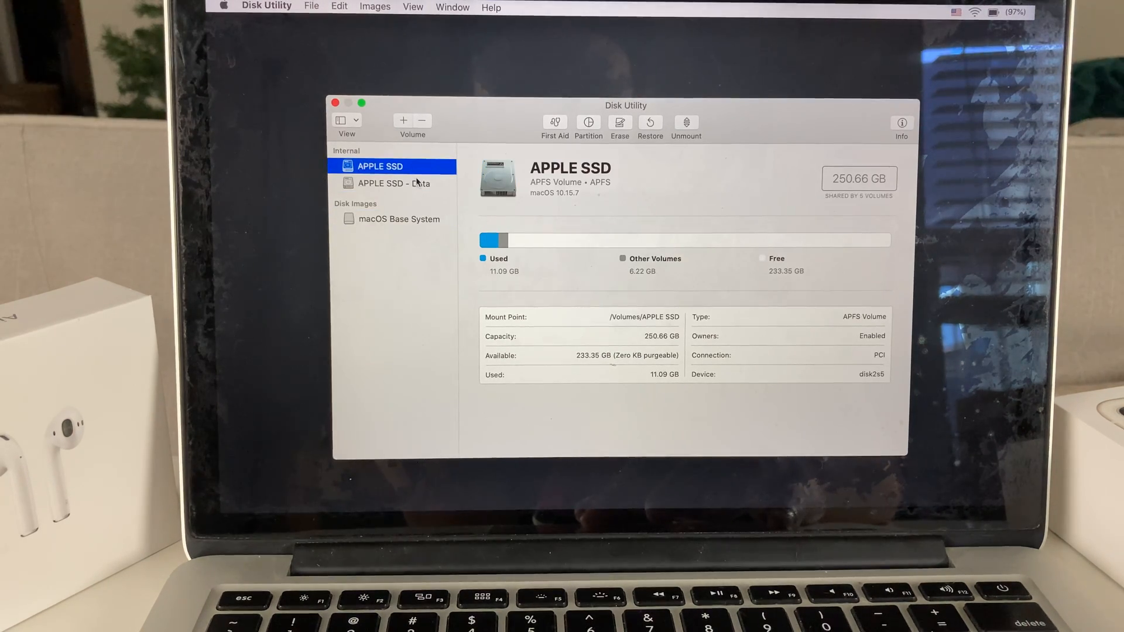
pyautogui.click(400, 219)
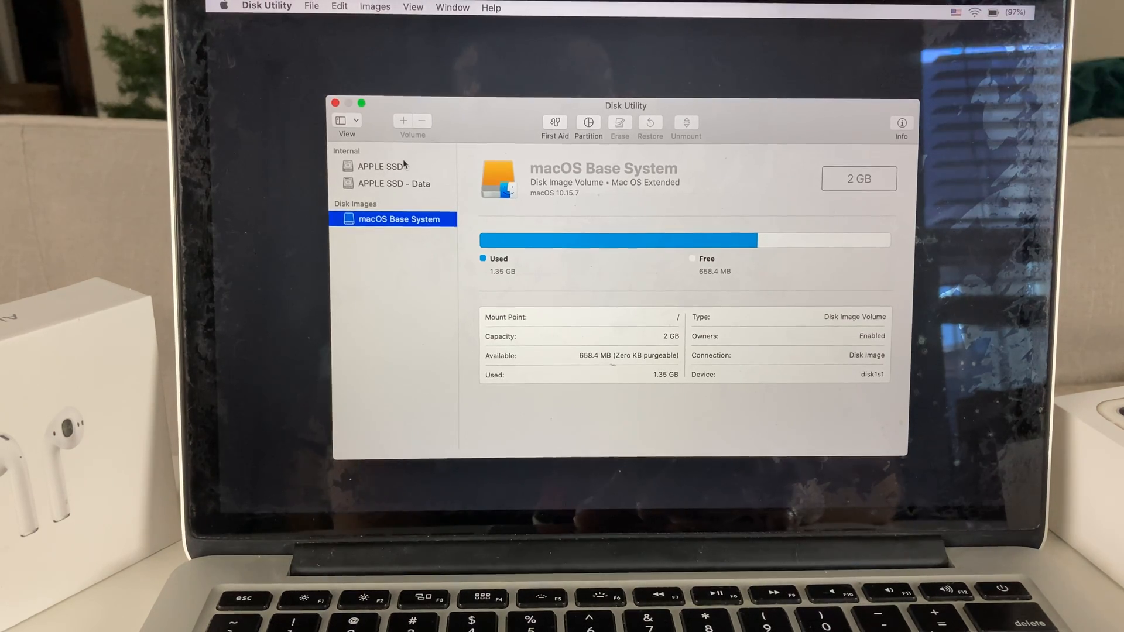
pyautogui.click(379, 165)
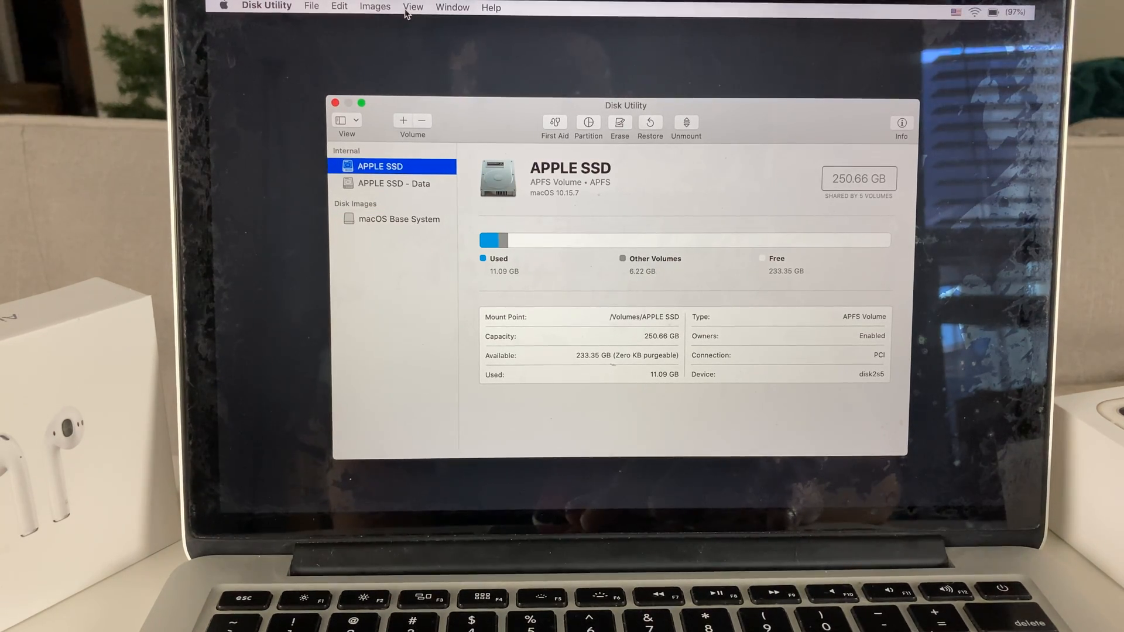
# Show all devices and select the 251 GB APPLE SSD SM0256F Media physical disk
pyautogui.click(413, 7)
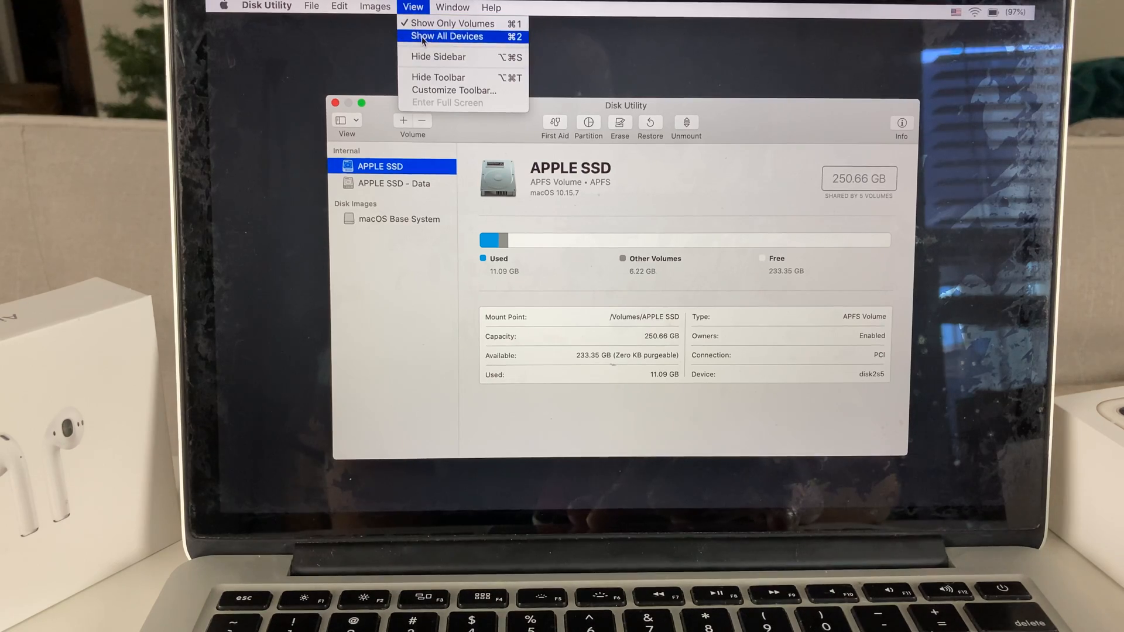
pyautogui.click(445, 36)
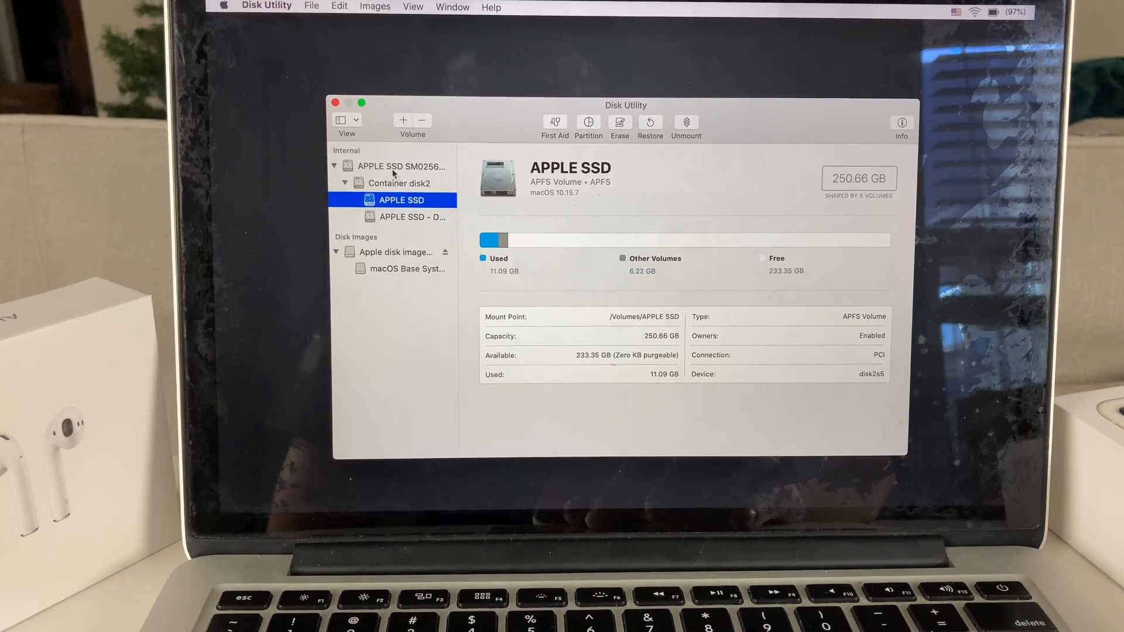
pyautogui.click(409, 166)
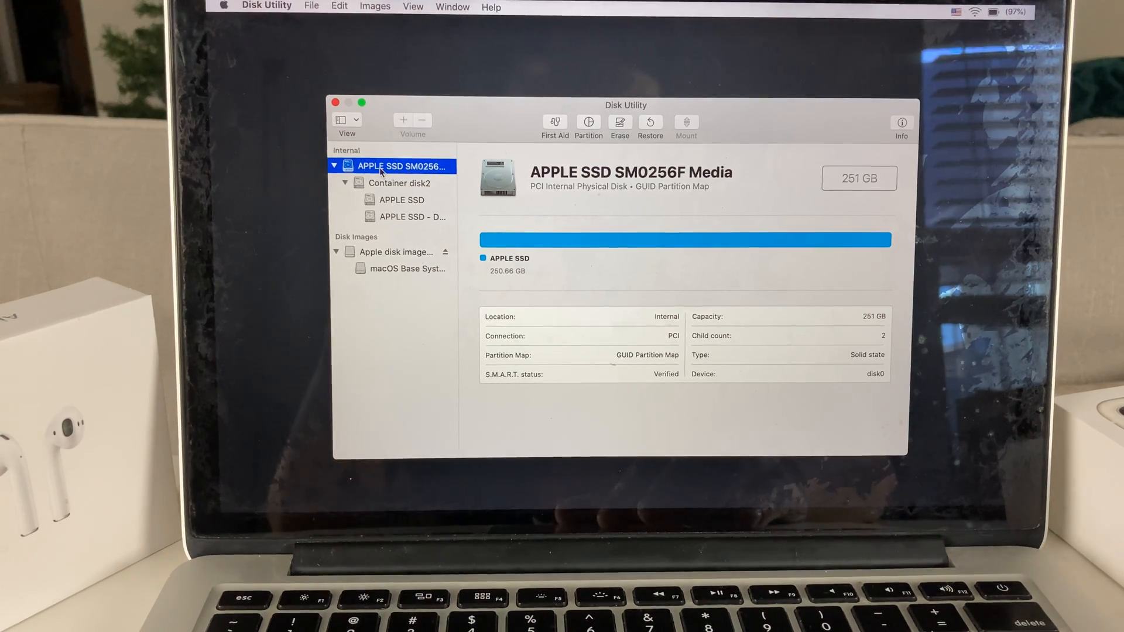
# Bring up the Erase sheet for the whole APPLE SSD SM0256F Media disk
pyautogui.doubleClick(401, 166)
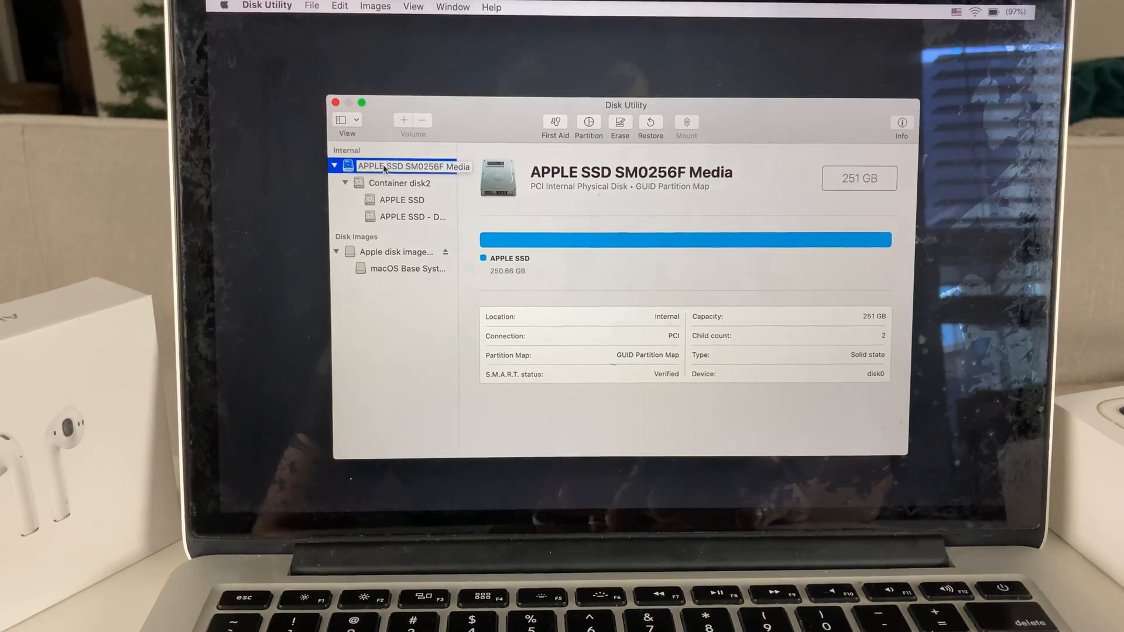
pyautogui.moveTo(619, 122)
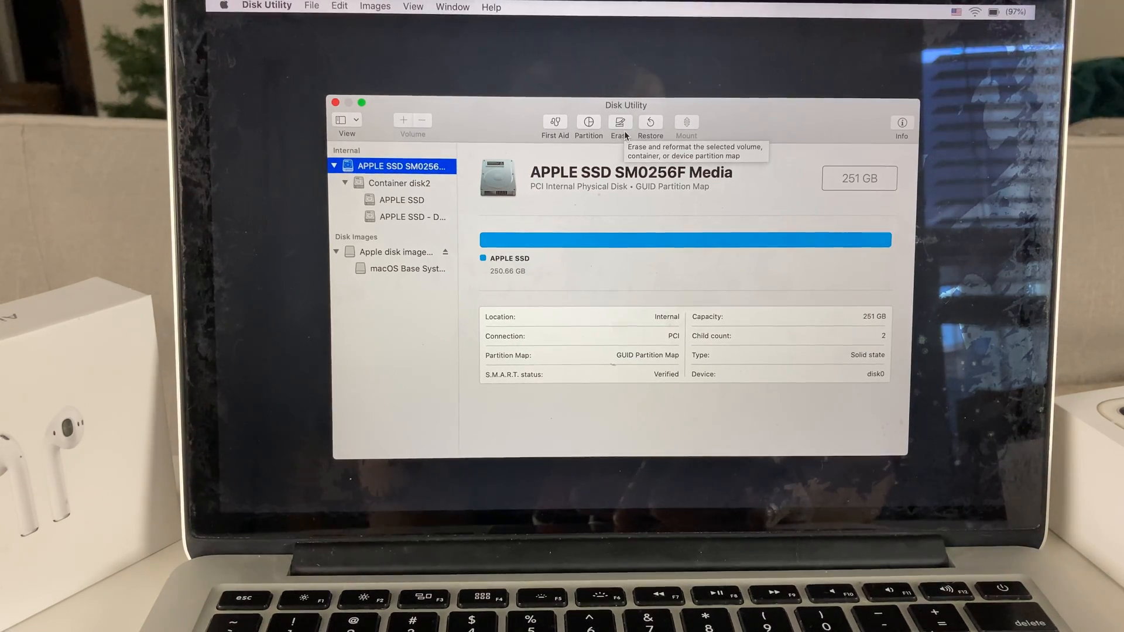
pyautogui.click(619, 121)
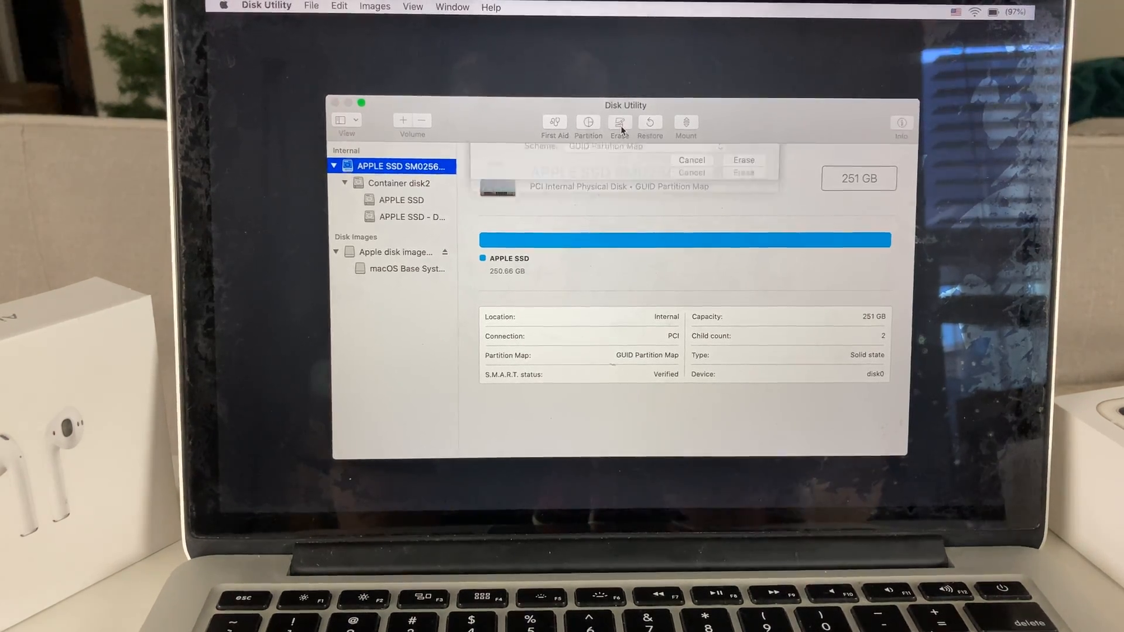
# Name the new volume 'APPLE SSD', keeping Mac OS Extended (Journaled) and GUID Partition Map
pyautogui.click(618, 122)
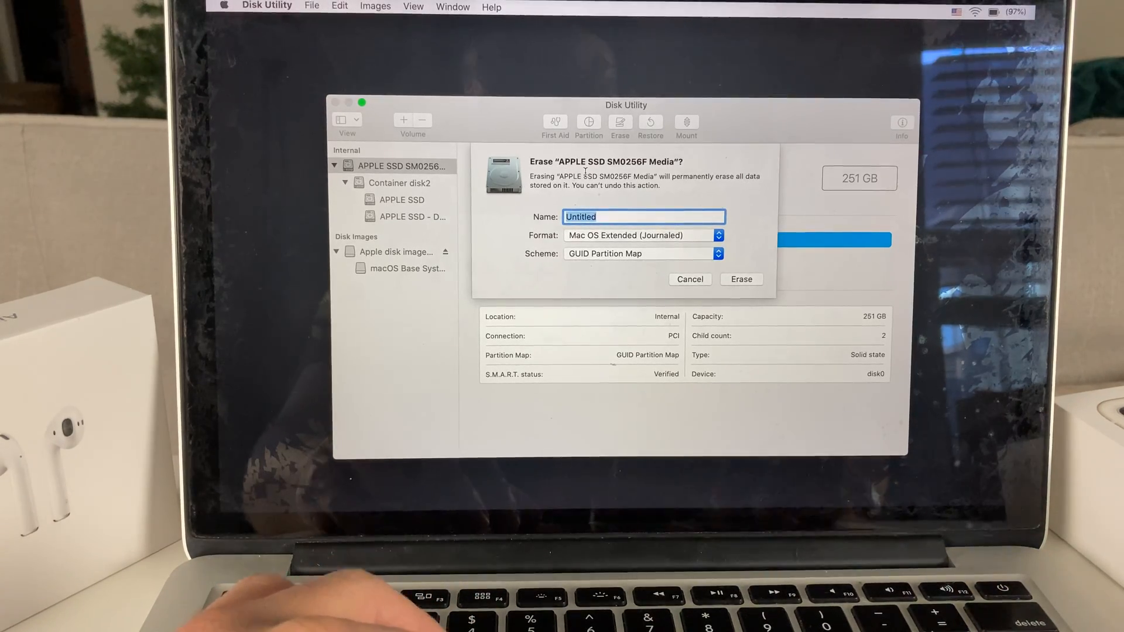
pyautogui.write('APPLE S')
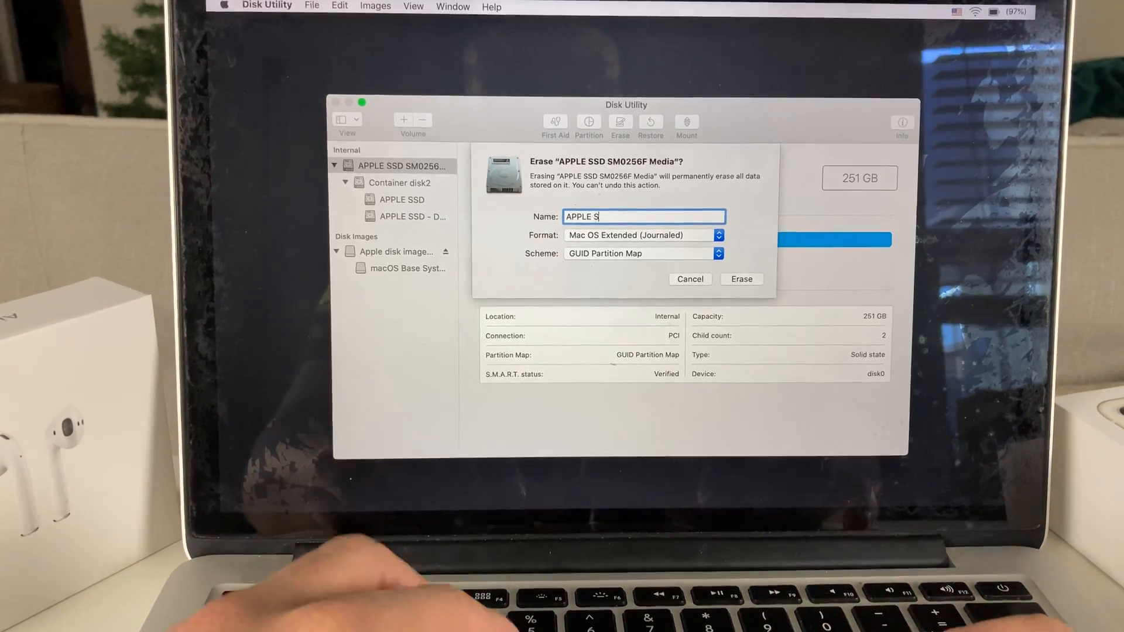
pyautogui.write('SD')
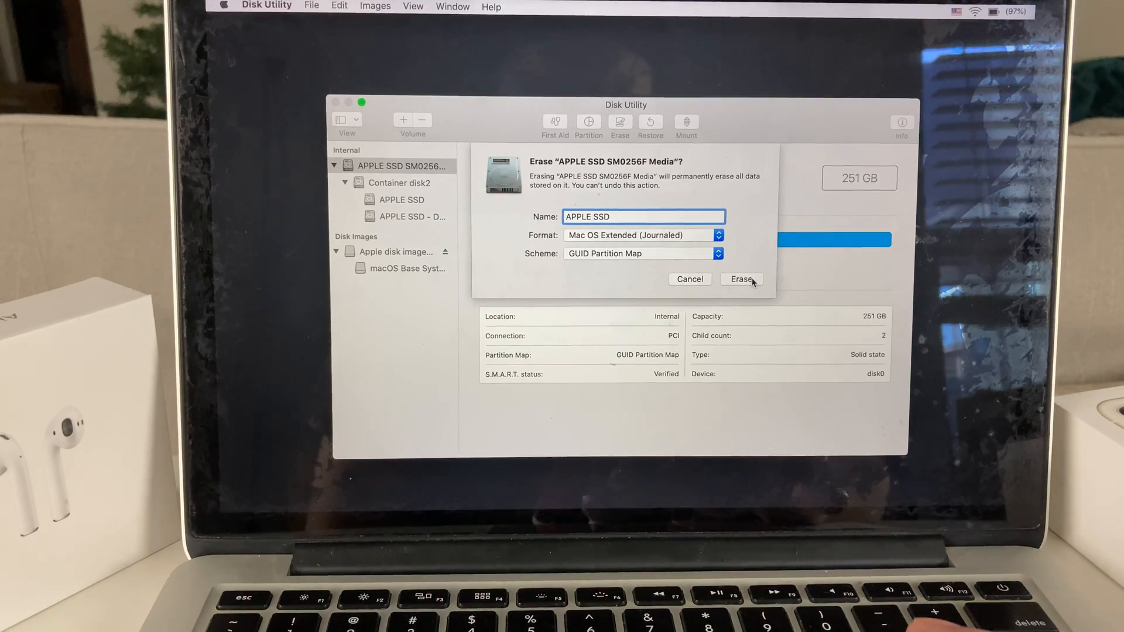
# Erase the disk, watch the detailed log, and dismiss the finished report
pyautogui.click(741, 279)
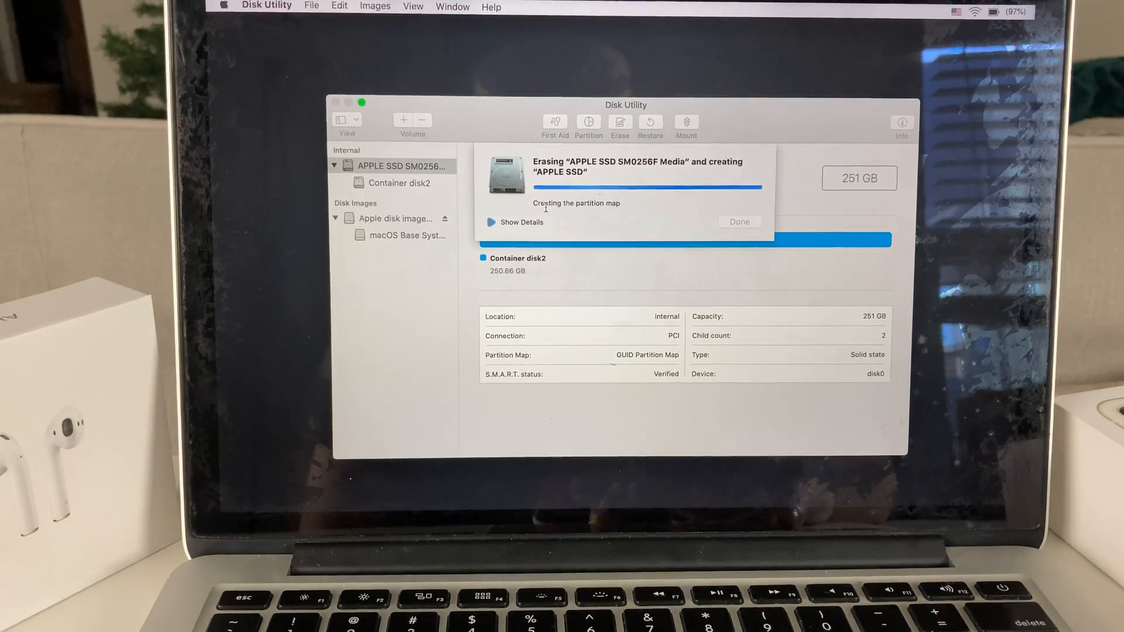
pyautogui.click(521, 221)
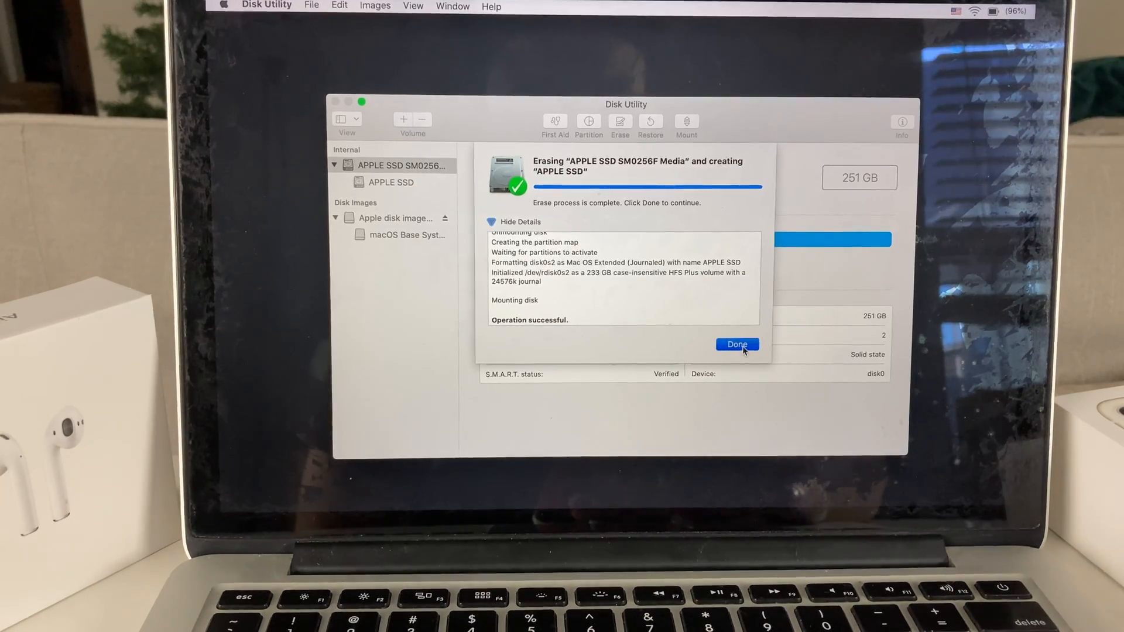
pyautogui.click(737, 345)
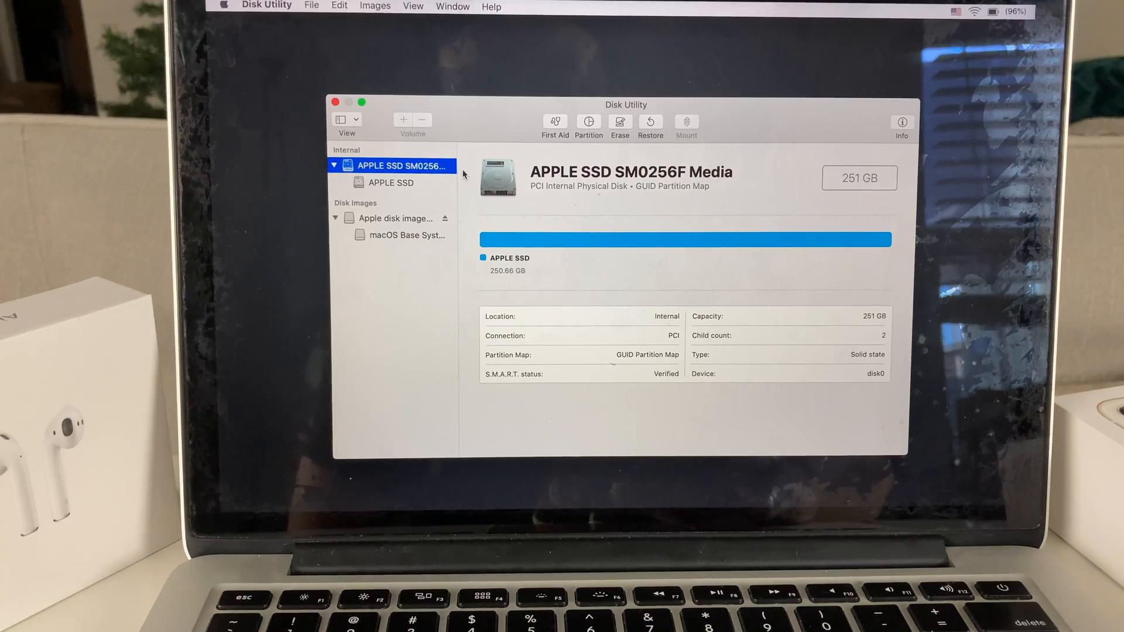
# Quit Disk Utility and start Reinstall macOS to launch the Catalina installer
pyautogui.click(330, 102)
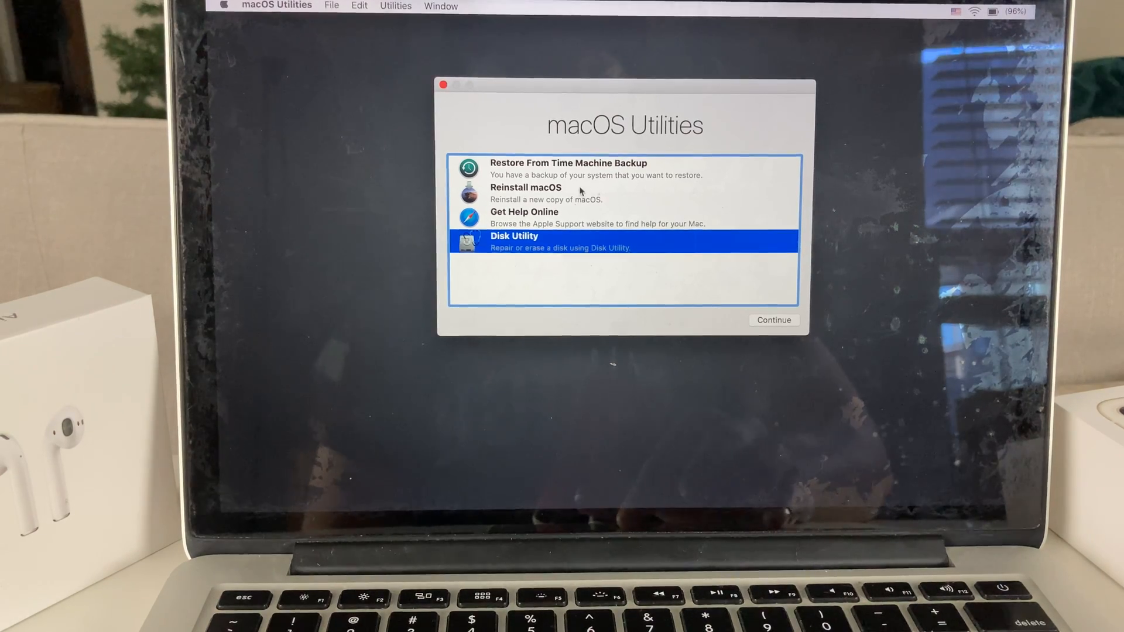
pyautogui.click(526, 193)
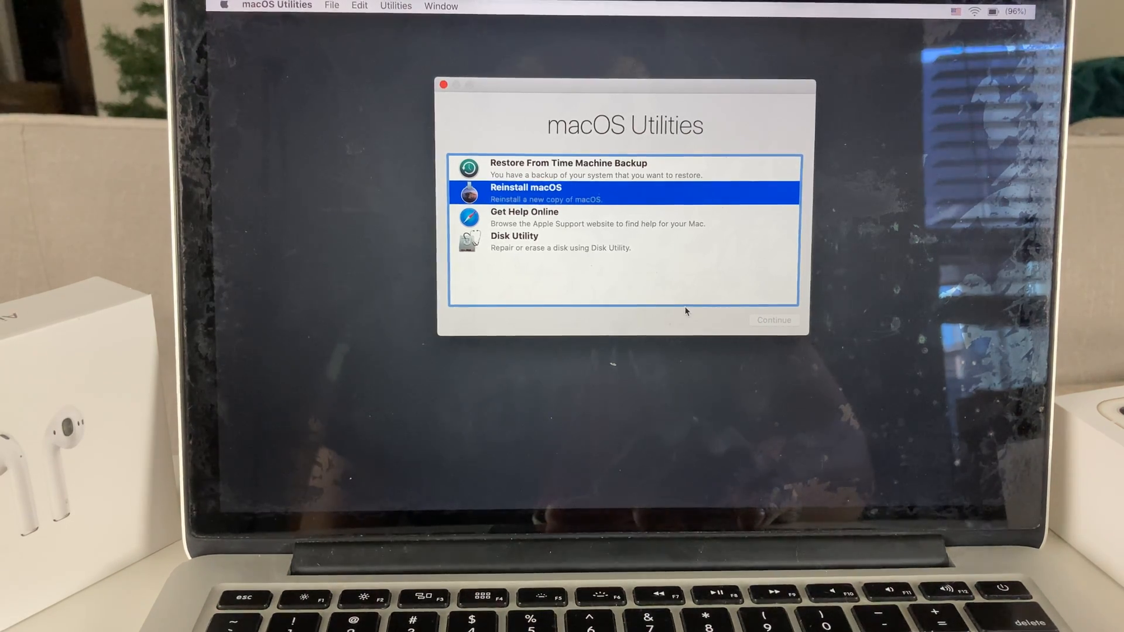
pyautogui.click(774, 319)
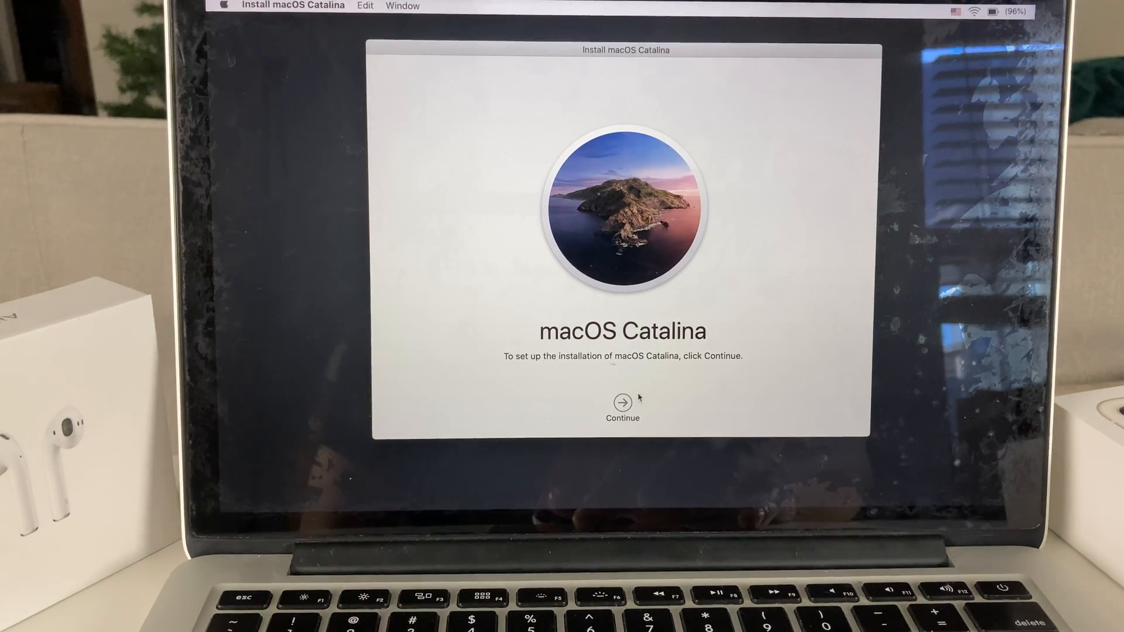
# Continue past the welcome screen and accept the Catalina software license agreement
pyautogui.click(622, 401)
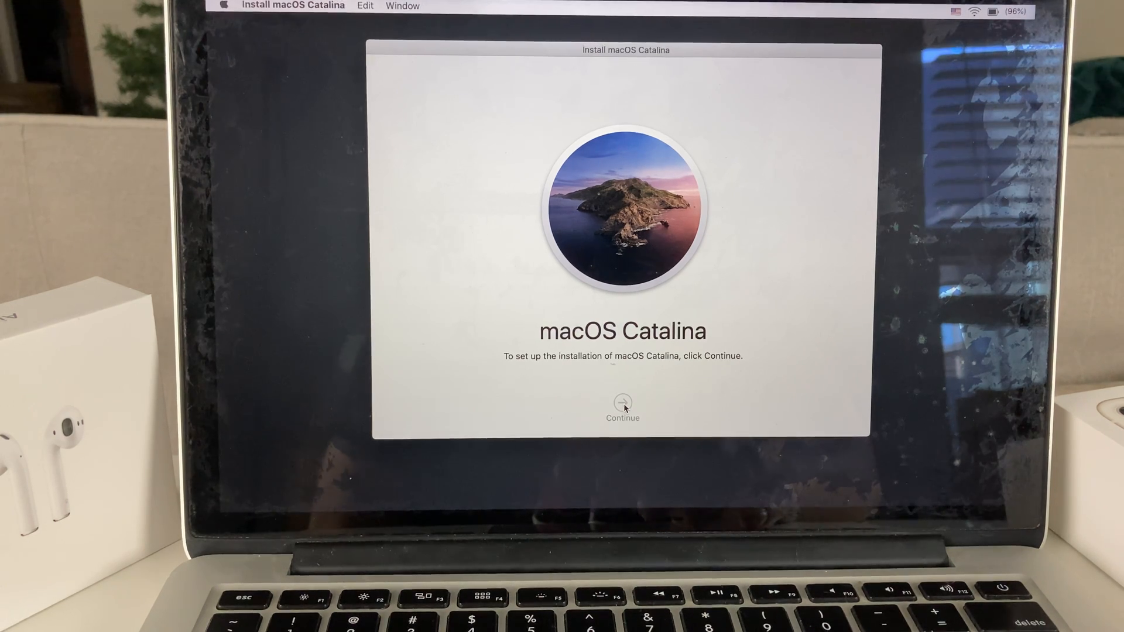
pyautogui.moveTo(803, 280)
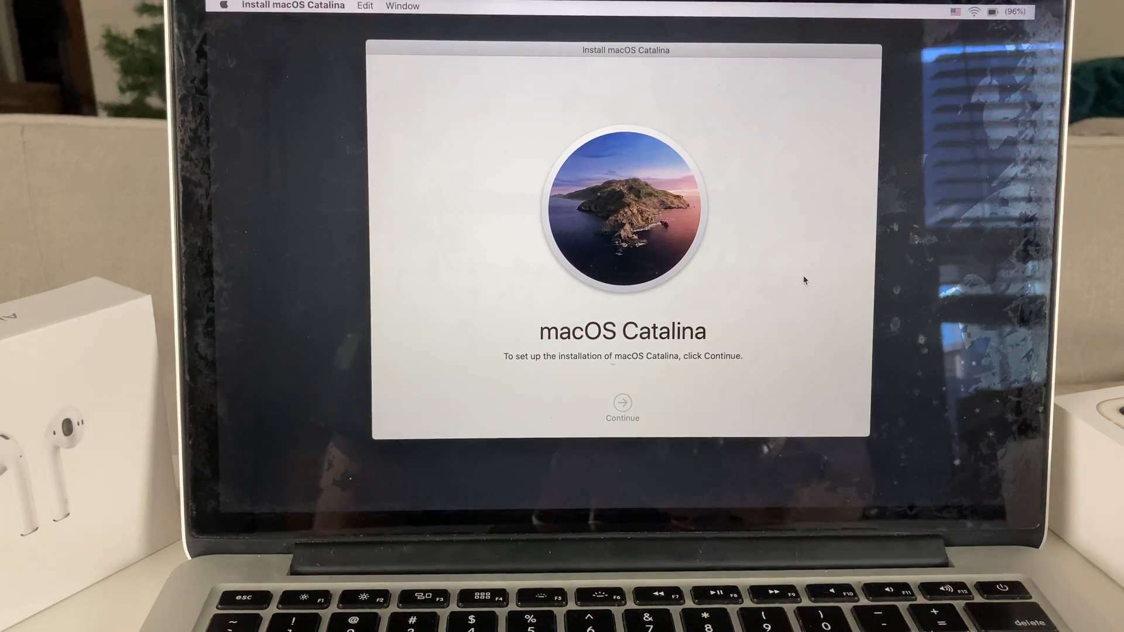
pyautogui.click(621, 402)
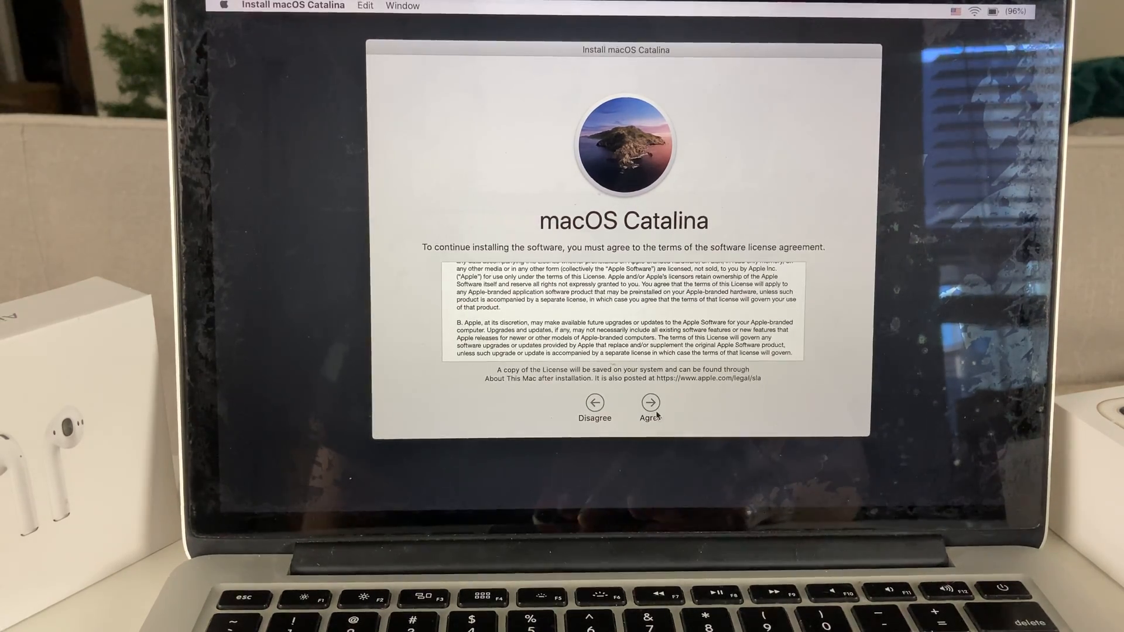
pyautogui.click(649, 403)
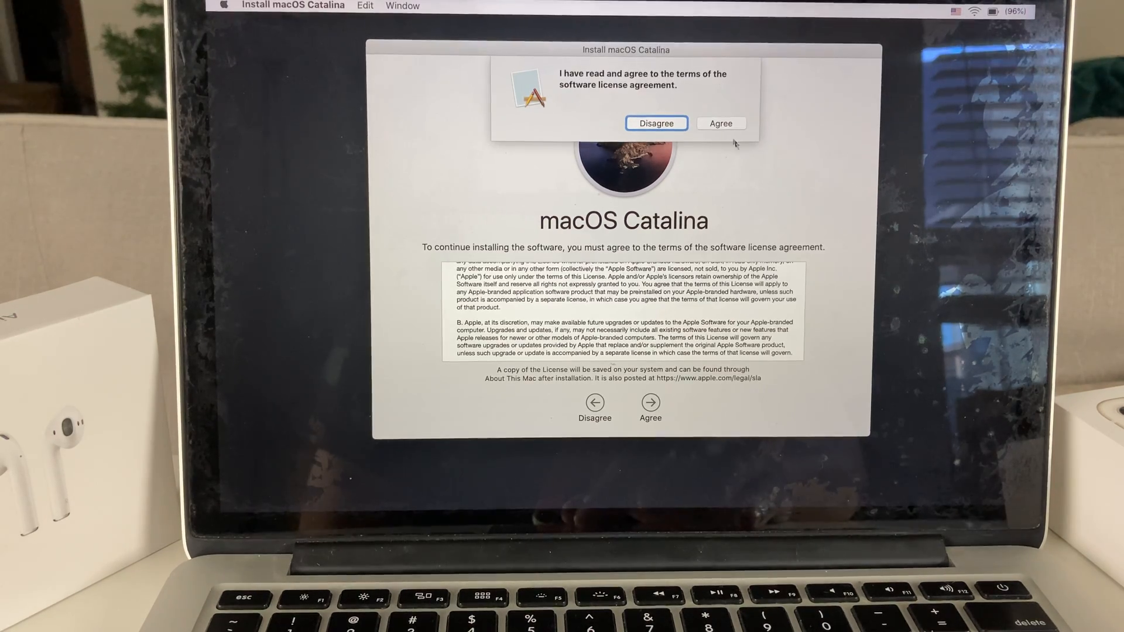
pyautogui.click(721, 123)
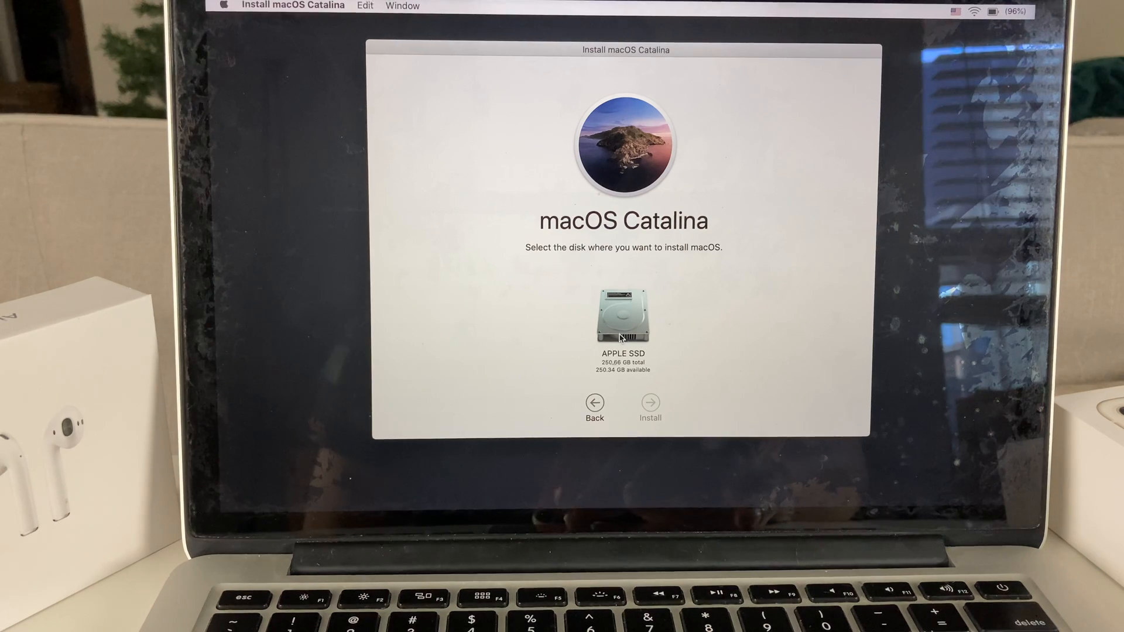
# Choose APPLE SSD as the destination and start installing macOS Catalina
pyautogui.click(623, 318)
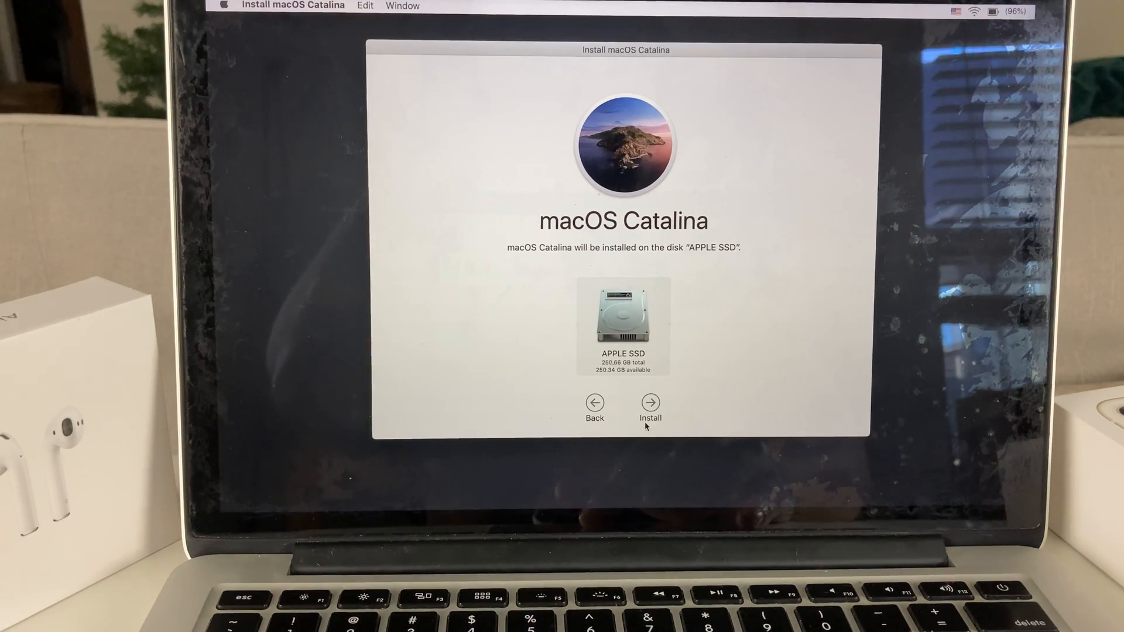
pyautogui.click(650, 407)
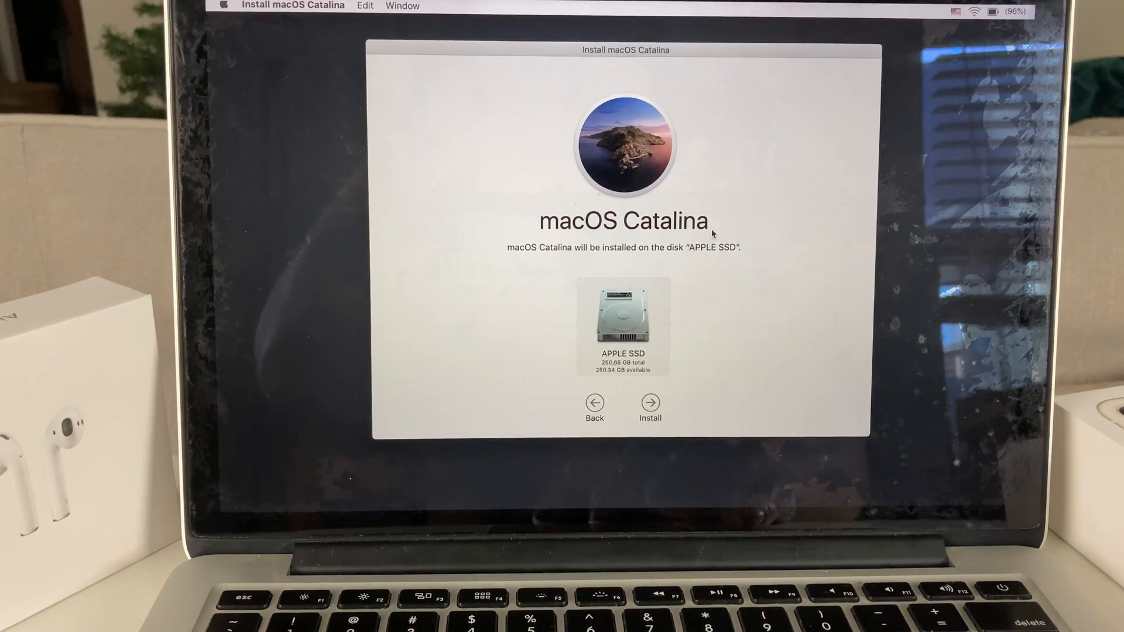
pyautogui.click(650, 403)
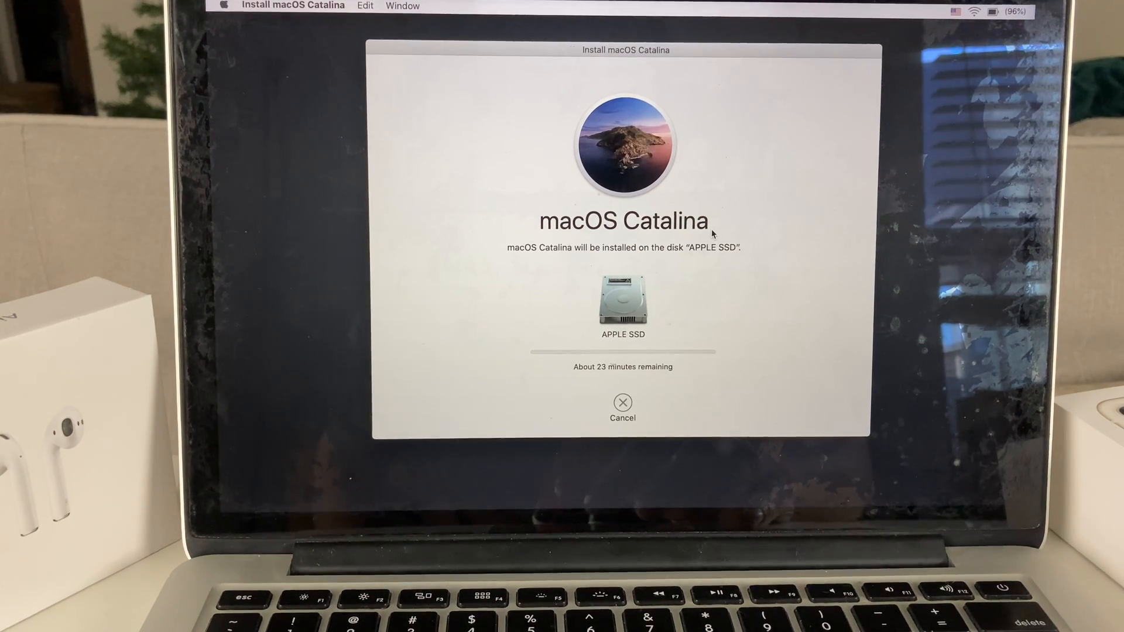